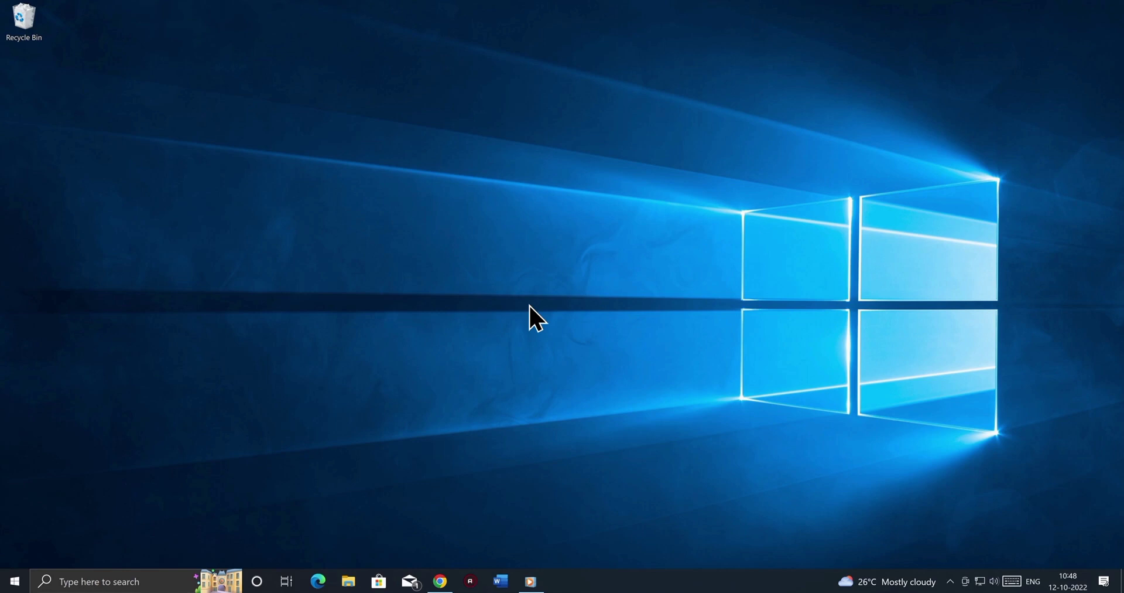
Launch Microsoft Edge from the desktop to reach the Windows 11 download page.
{"action": "left_click", "coordinate": [561, 581]}
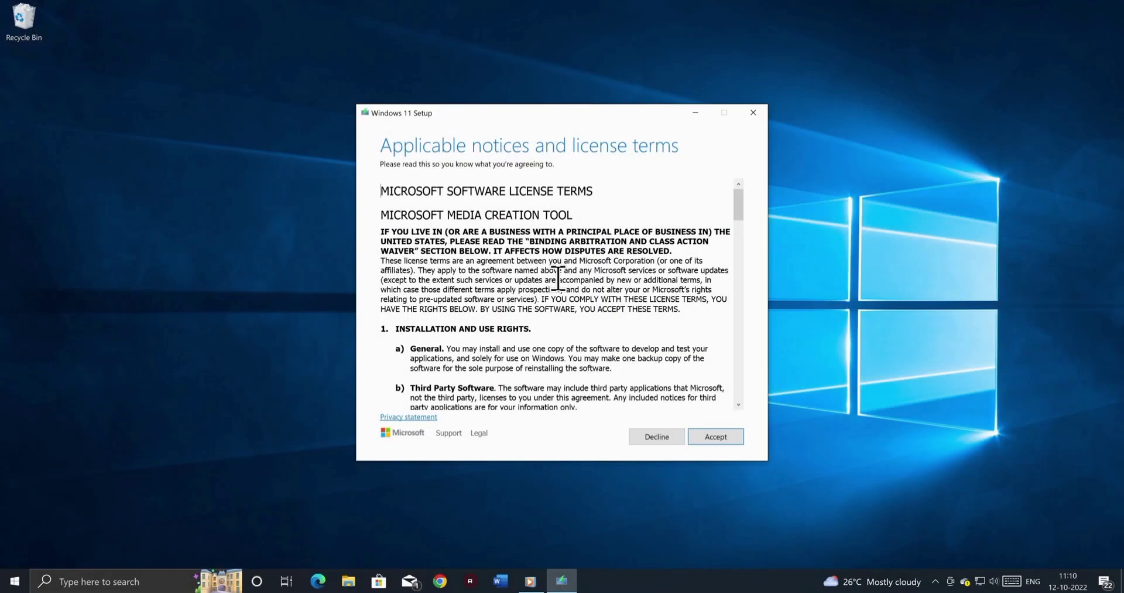
Accept the Microsoft software license terms in Windows 11 Setup.
{"action": "left_click", "coordinate": [715, 435]}
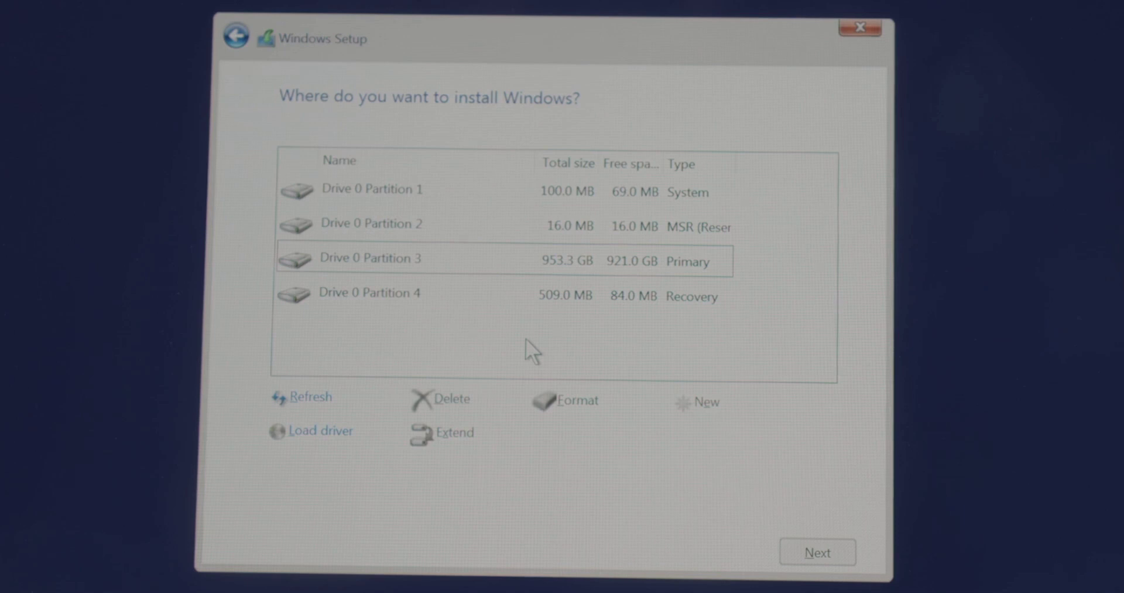
{"action": "left_click", "coordinate": [704, 401]}
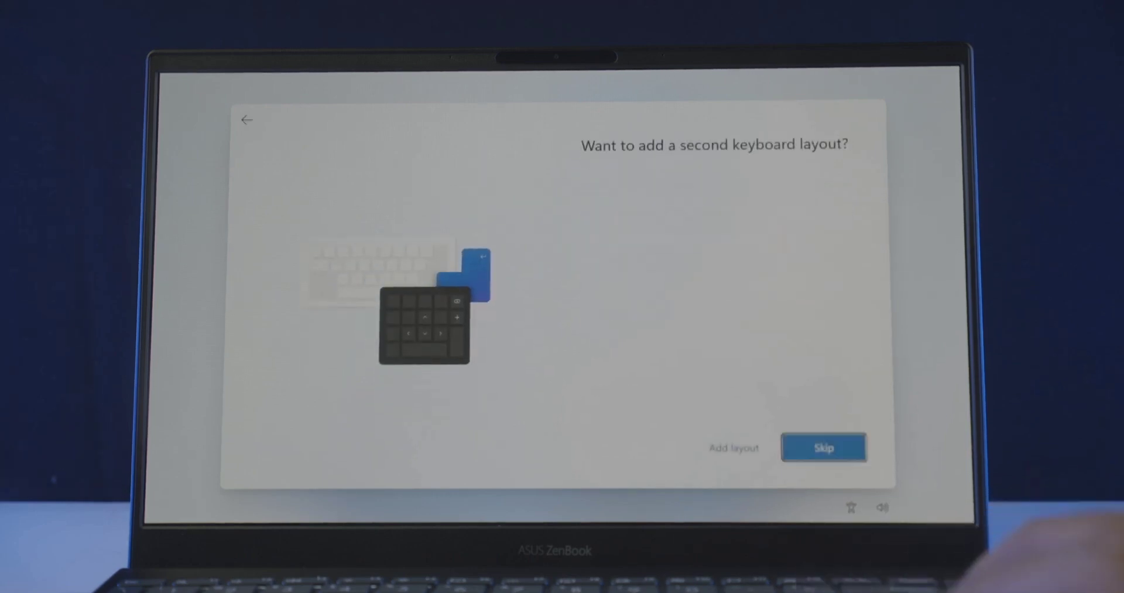
Skip adding a second keyboard layout.
{"action": "left_click", "coordinate": [823, 447]}
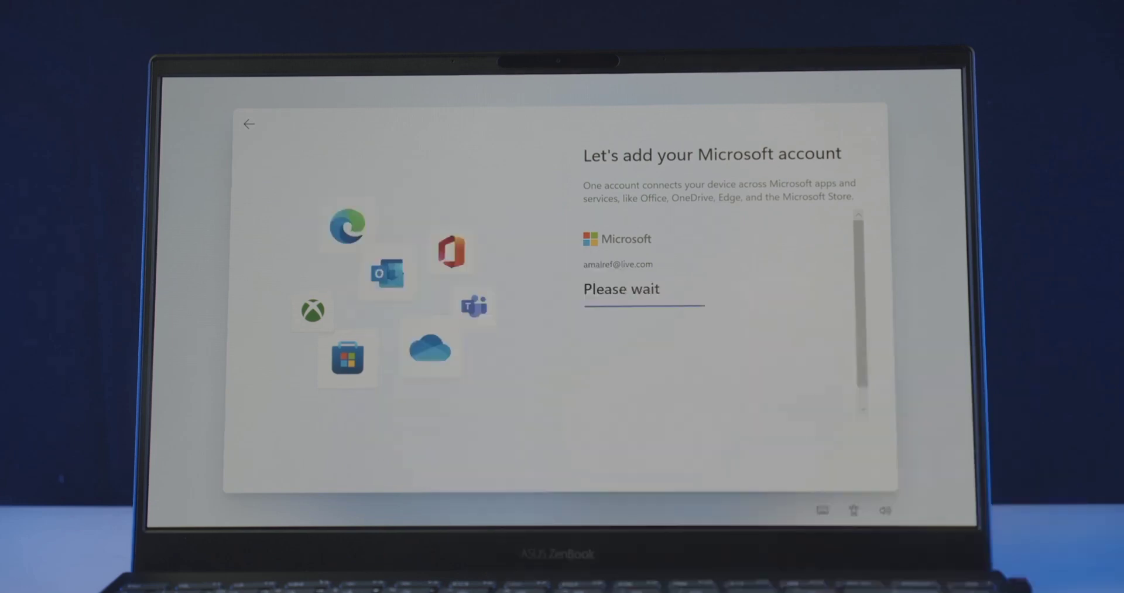
Proceed with Microsoft account sign-in on the 'Let's add your Microsoft account' screen.
{"action": "left_click", "coordinate": [795, 565]}
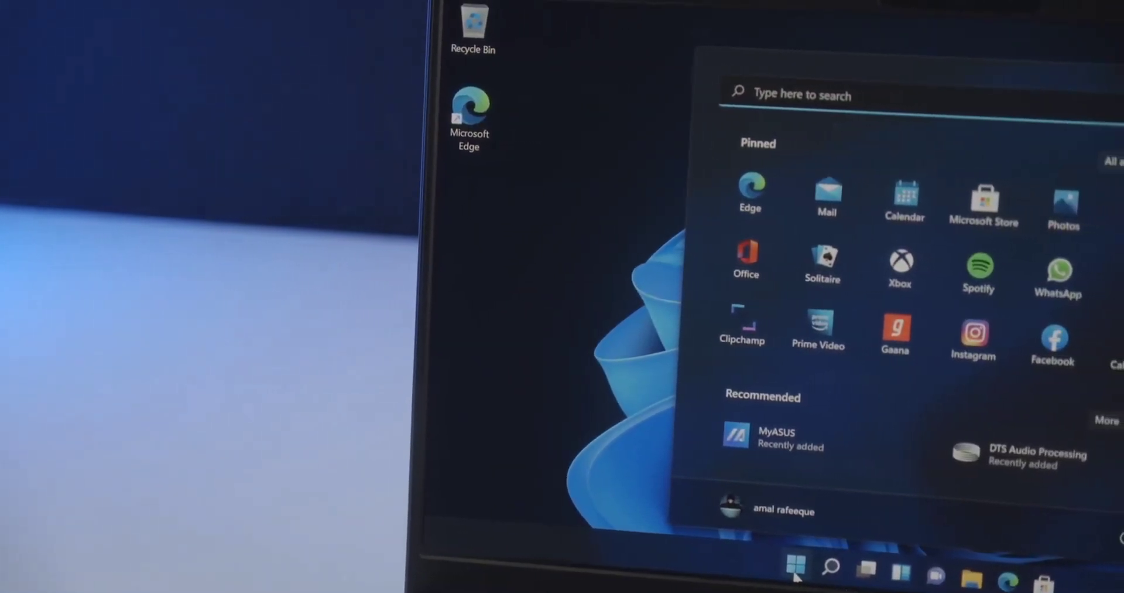